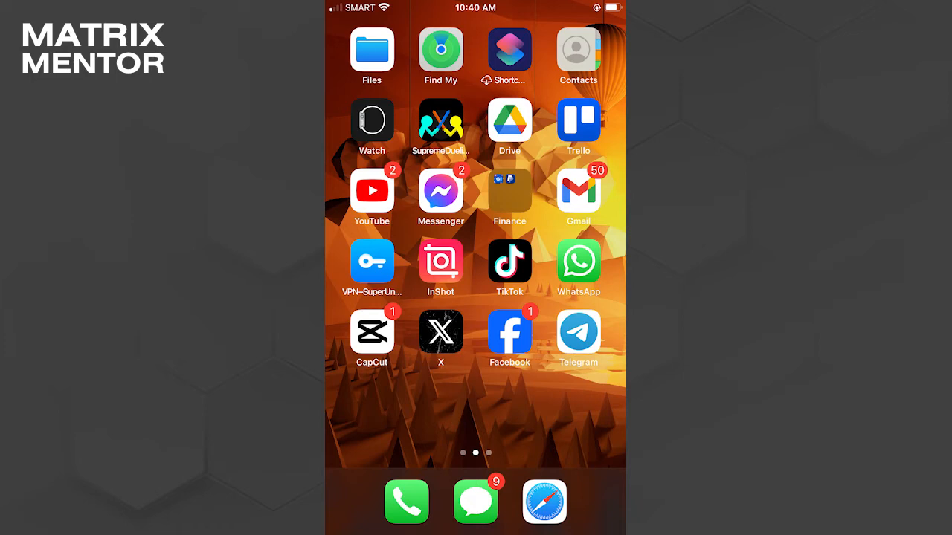
Launch Telegram, search 'Nicegram bot' and open the official Nicegram Bot chat from global results.
{"action": "left_click", "coordinate": [577, 331]}
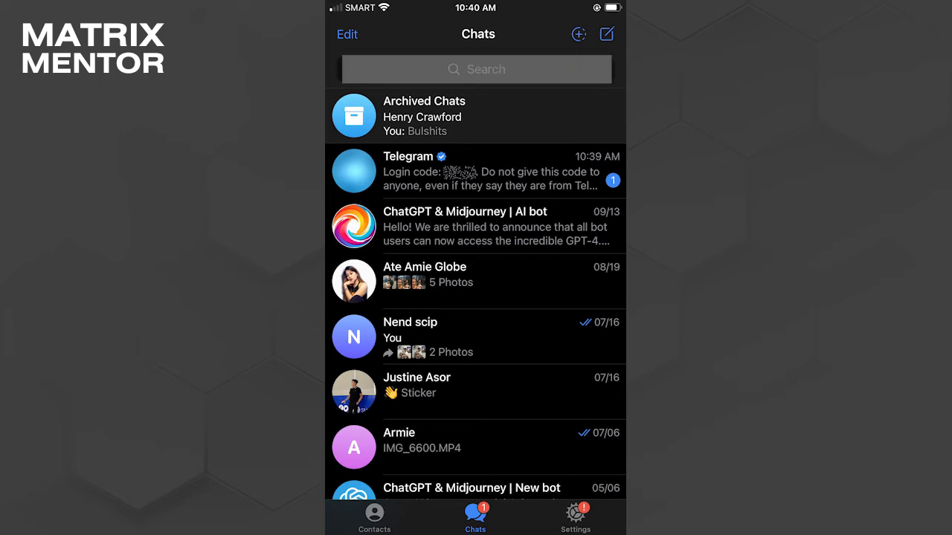
{"action": "type", "text": "Nicegram bot"}
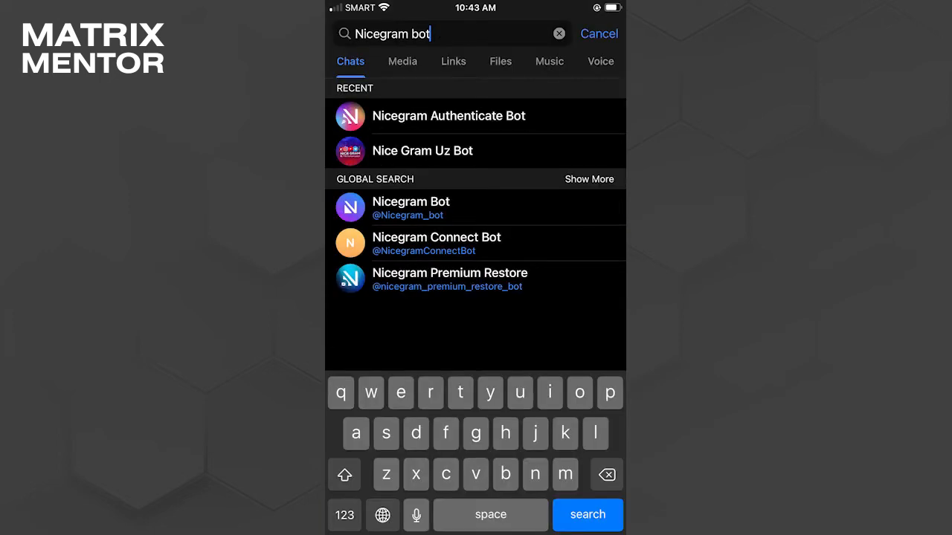
{"action": "left_click", "coordinate": [476, 208]}
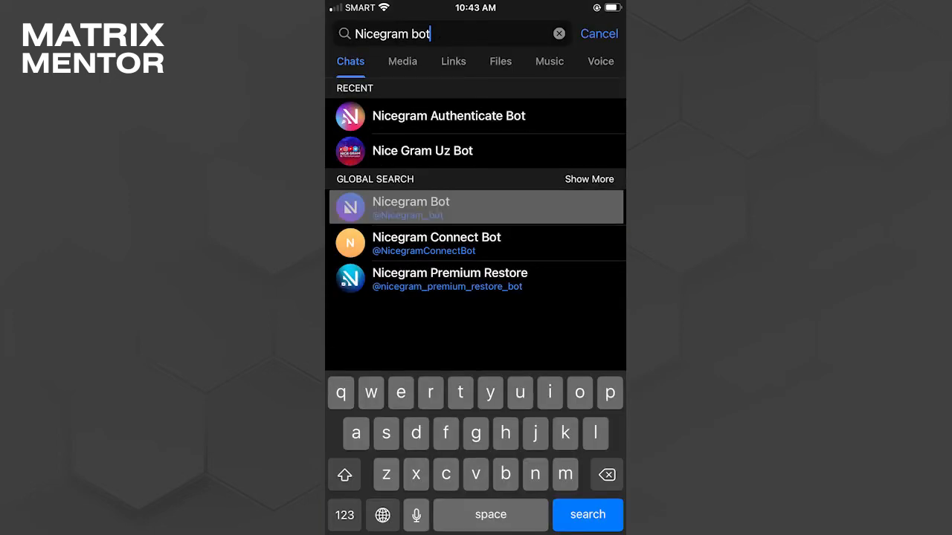
{"action": "left_click", "coordinate": [410, 207]}
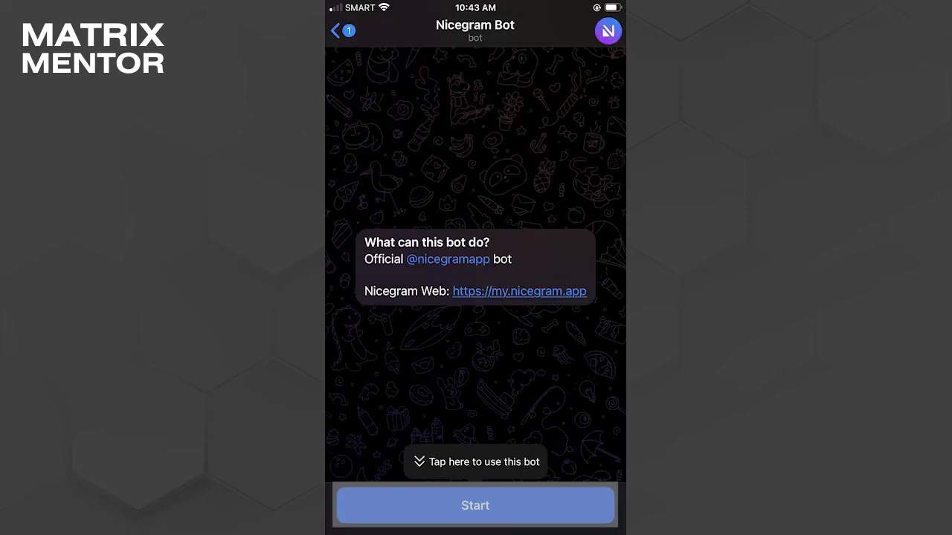
Start the Nicegram Bot and enable both the 'I'm 18+ Years Old' and 'Show sensitive content' settings.
{"action": "left_click", "coordinate": [475, 506]}
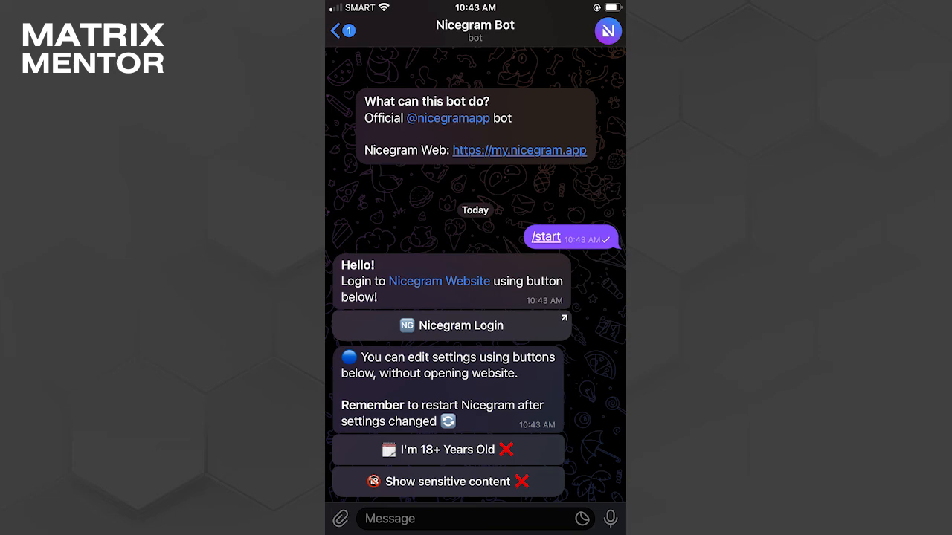
{"action": "left_click", "coordinate": [446, 482]}
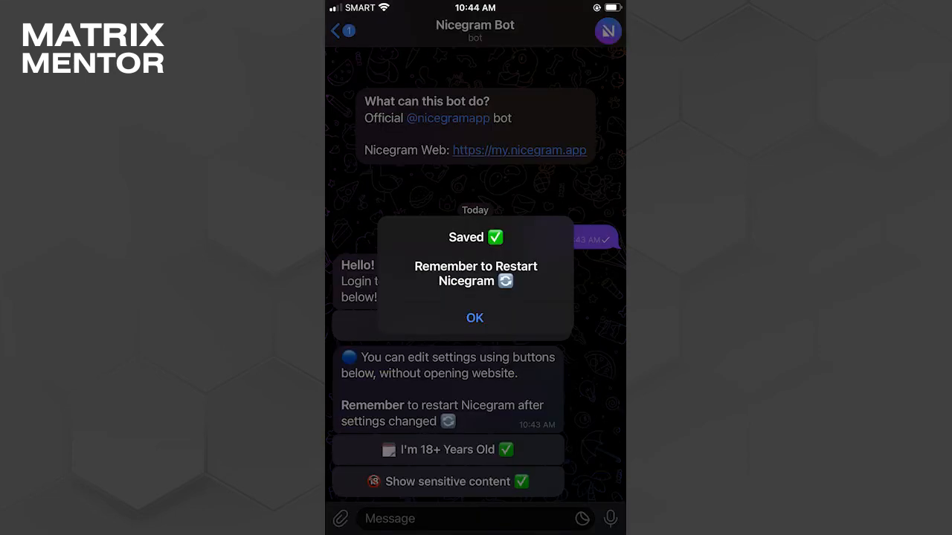